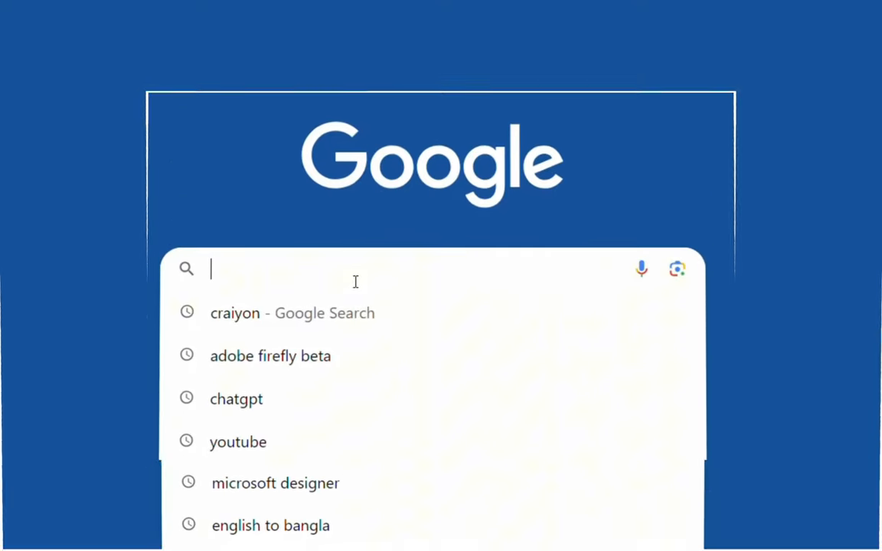
Step: Search for mage.space and open the Mage free Stable Diffusion site
text(mage)
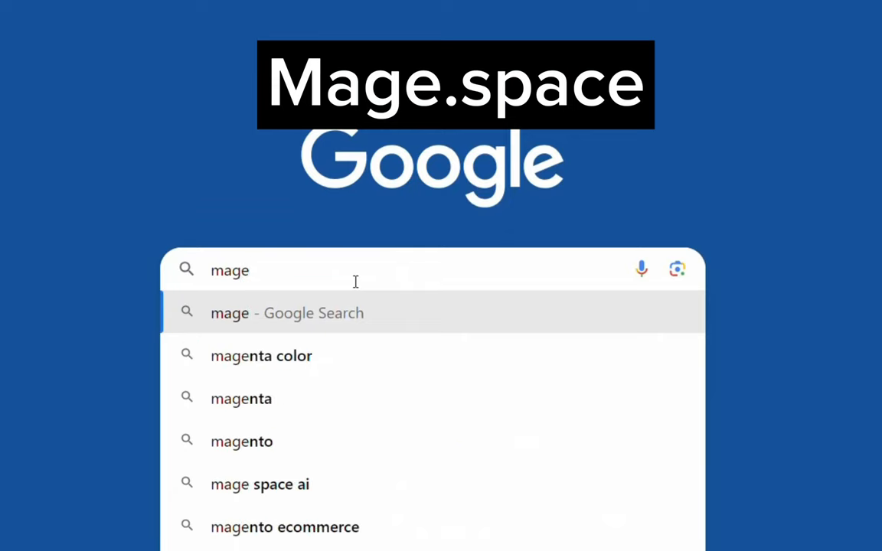
text(.sp)
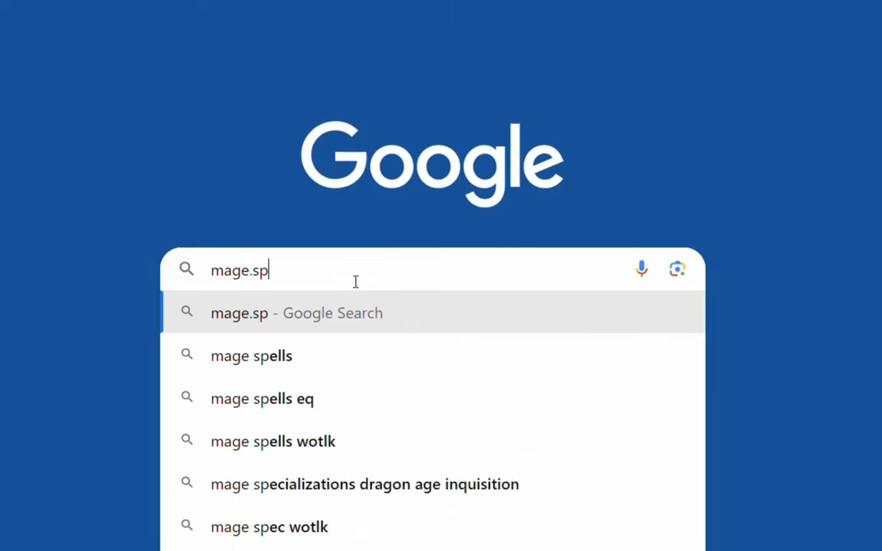
text(ace)
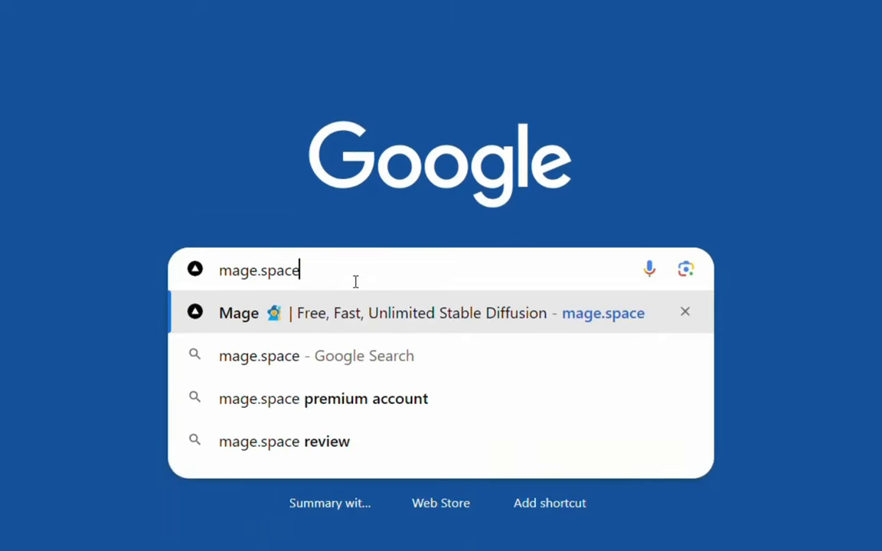
click(429, 313)
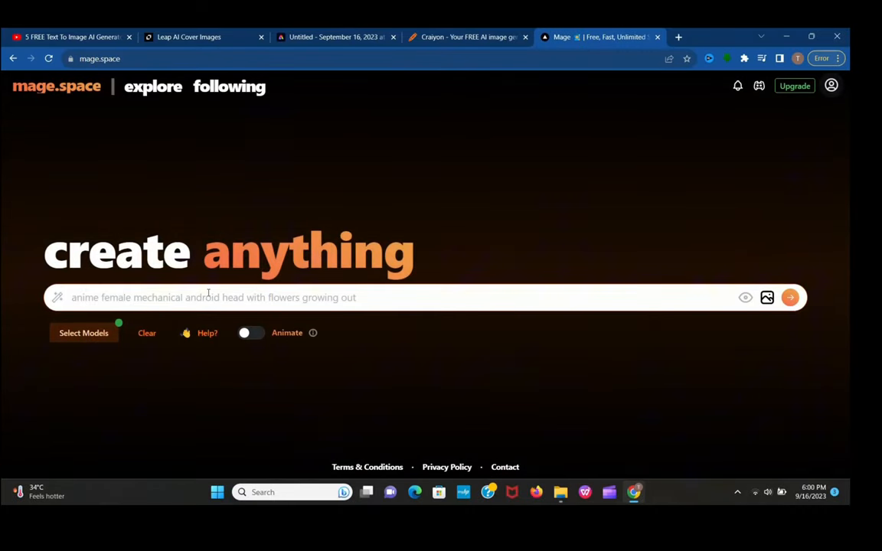
Step: Generate a Mage.space image from the prompt 'a dog wearing hat'
text(a d)
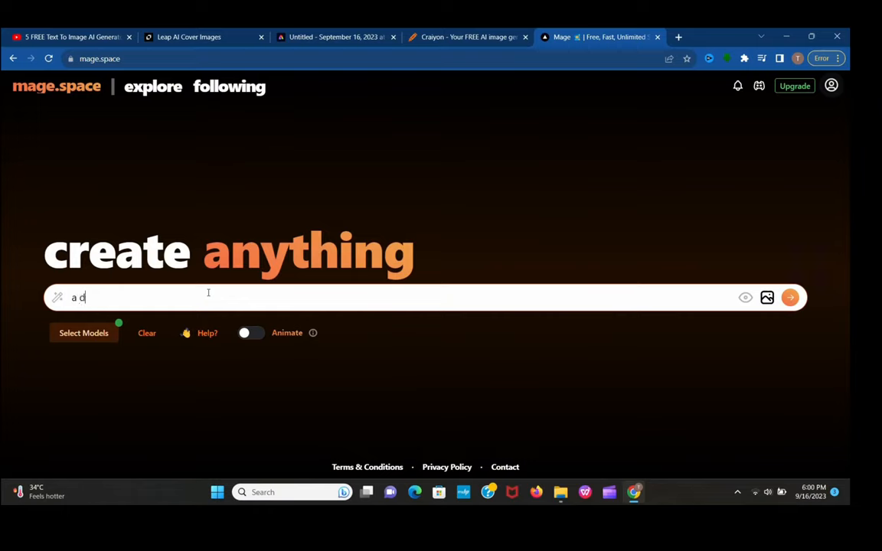
text(og w)
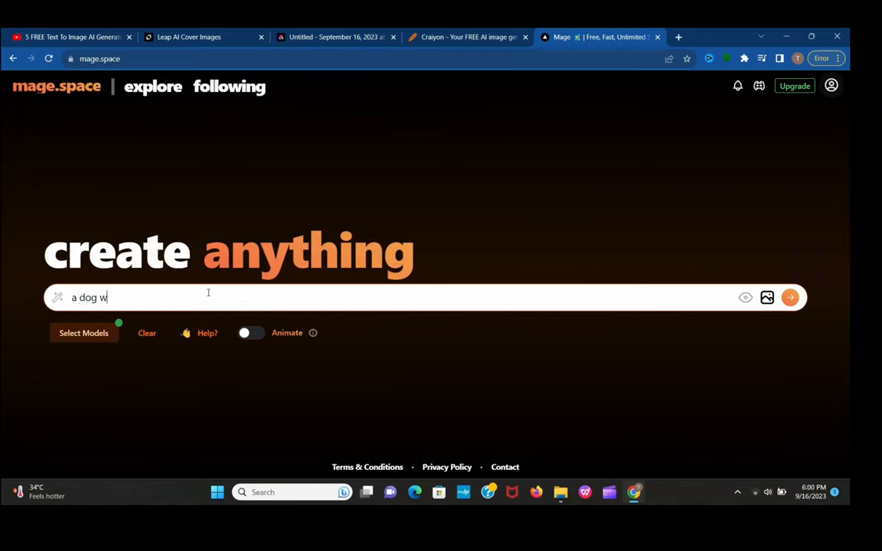
text(ea)
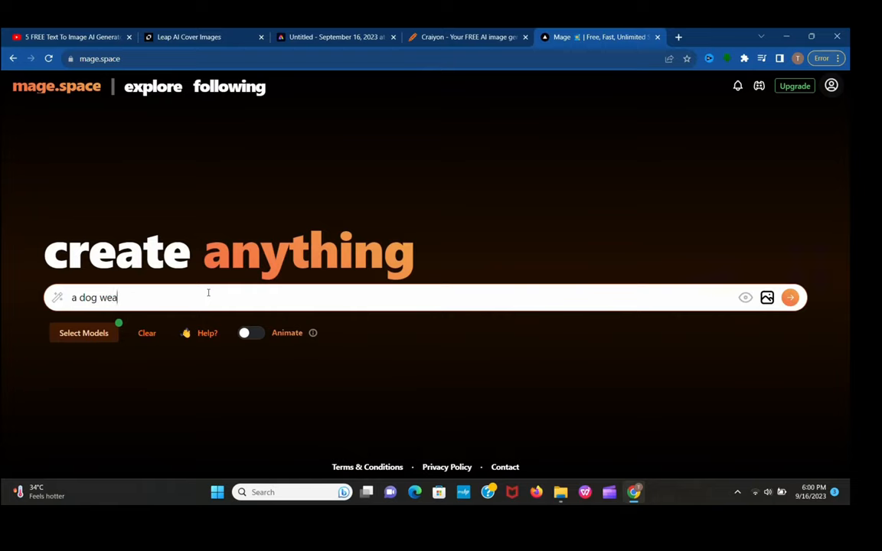
text(ring)
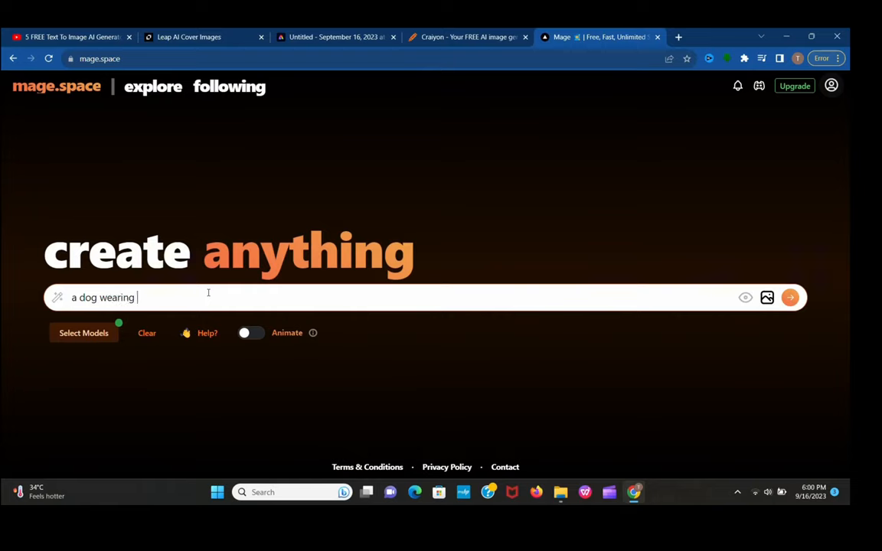
text(hat)
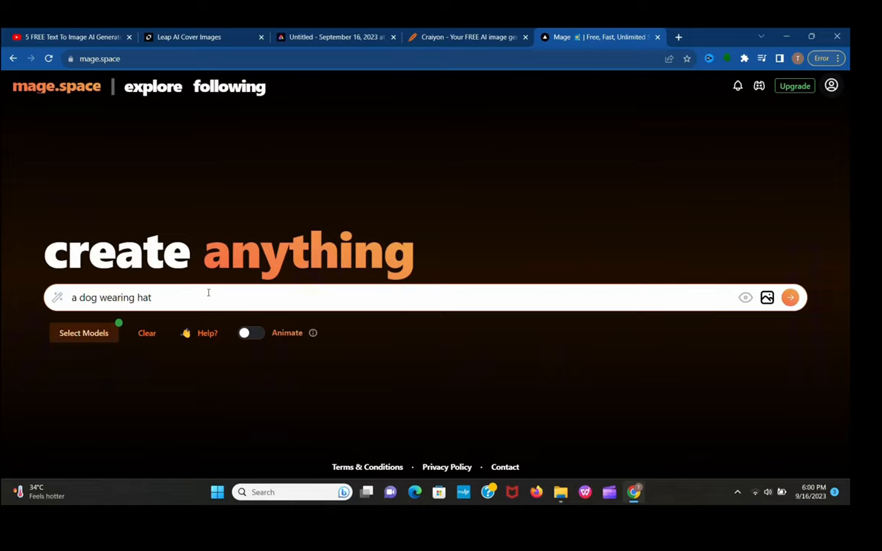
click(790, 297)
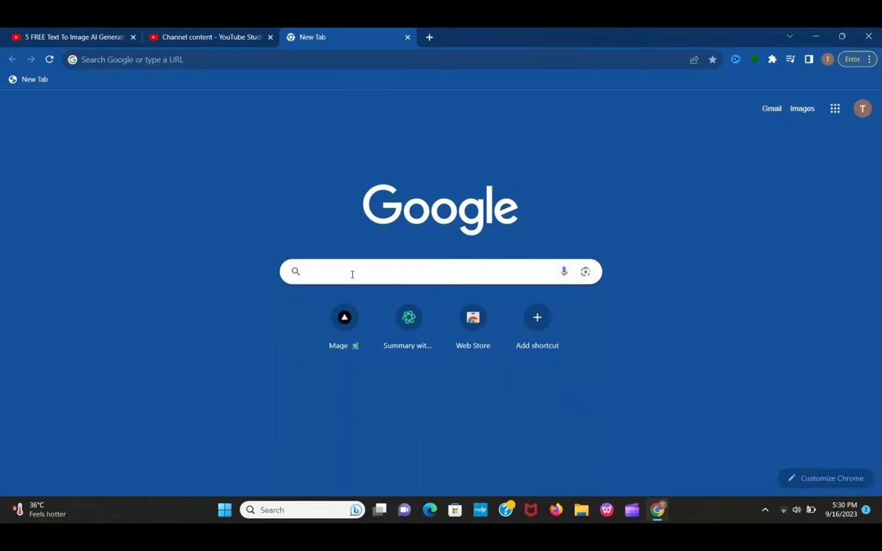
Step: Go to background.lol via the Google search suggestion
text(backgroud)
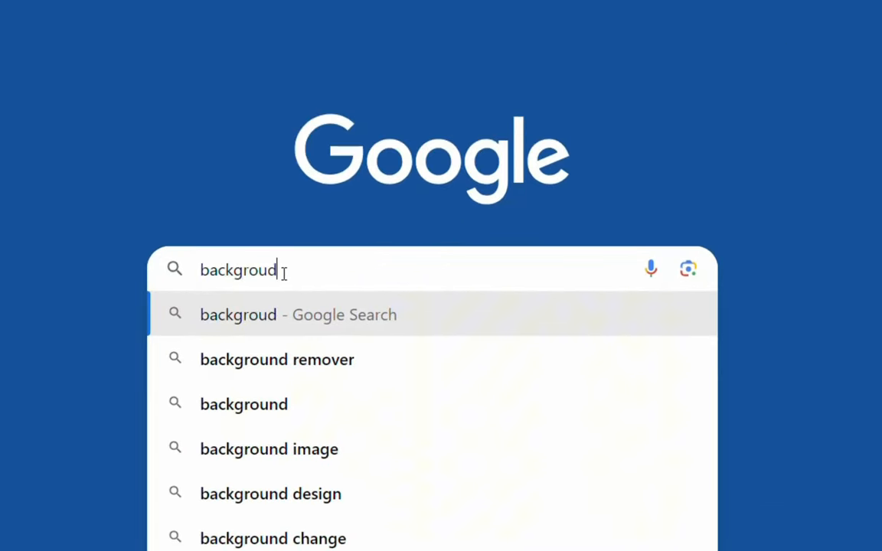
text(.lol)
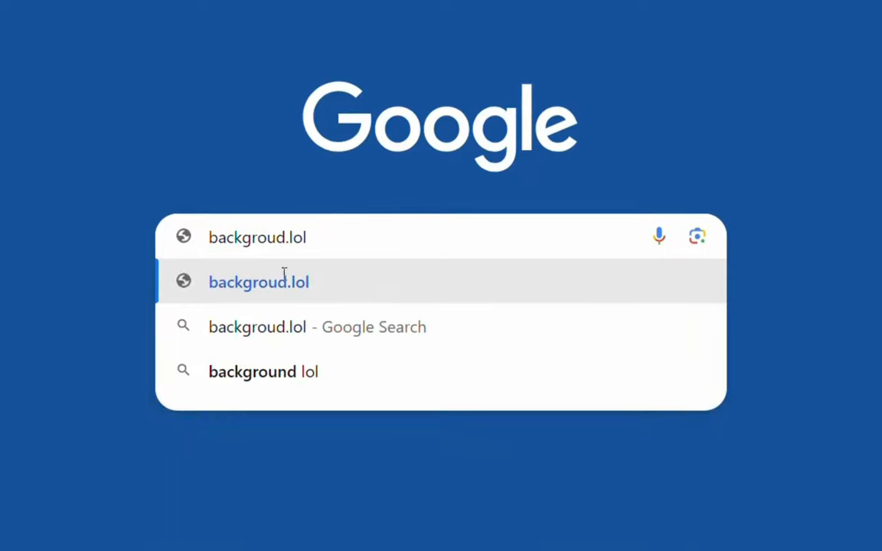
click(259, 282)
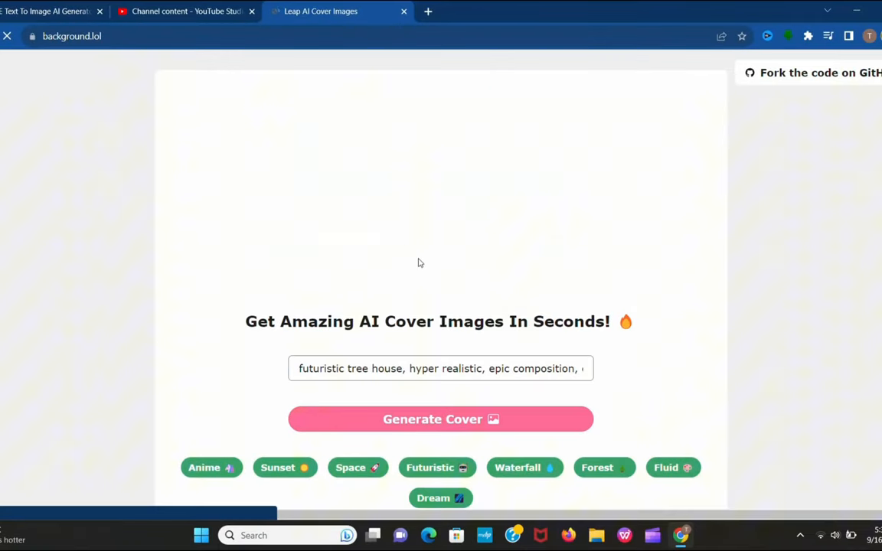
Step: Generate a futuristic nighttime cyberpunk New York City skyline cover
click(440, 419)
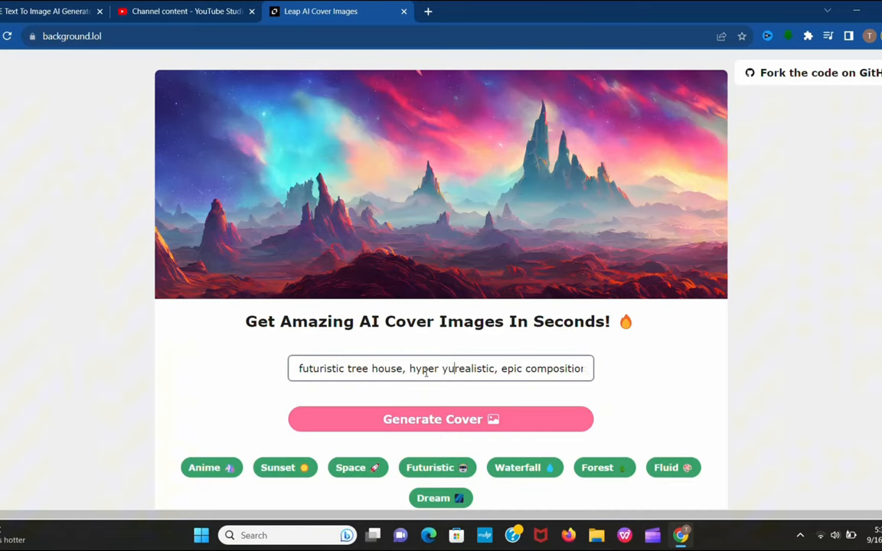
click(440, 419)
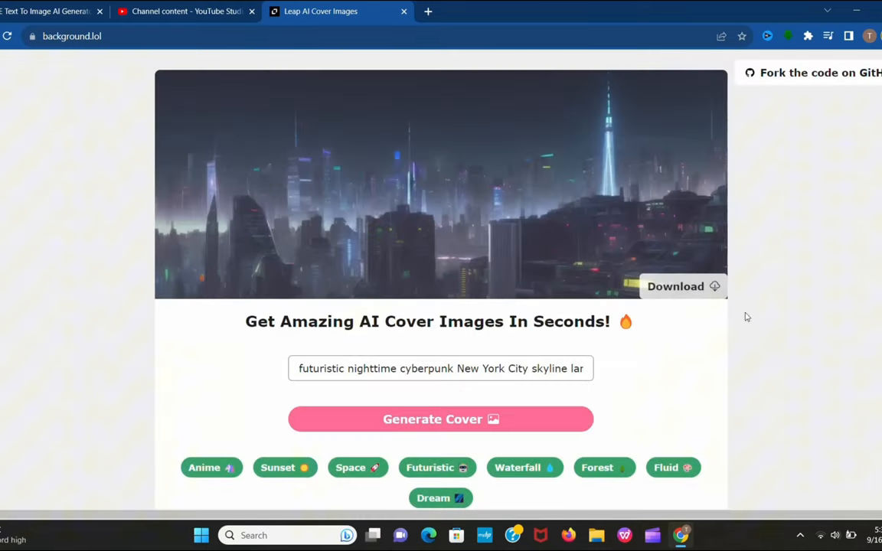
mouse_move(509, 249)
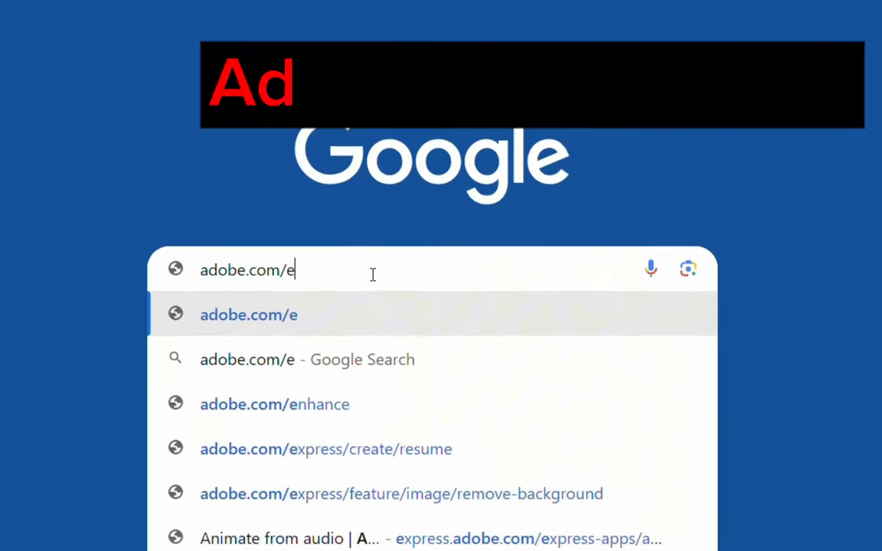
Step: Enter adobe.com/express in the Google search box to load Adobe Express
text(xpres)
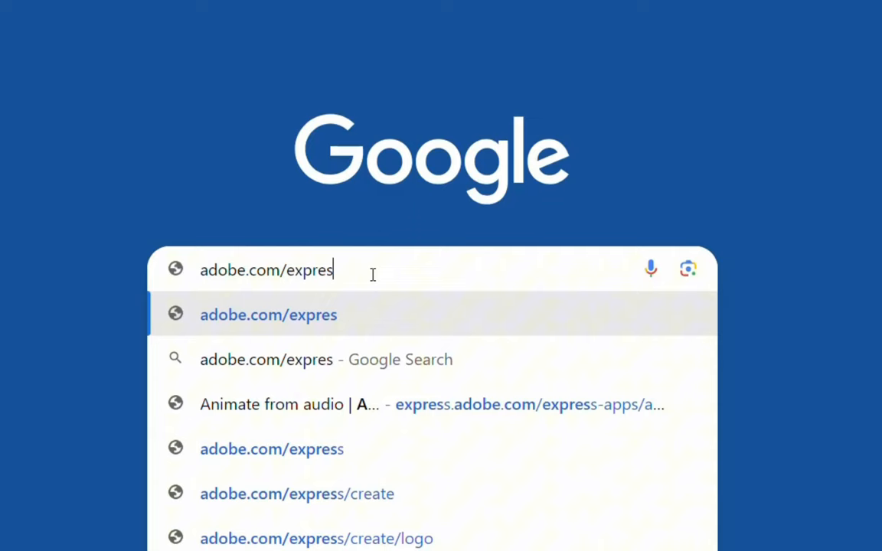
text(s?)
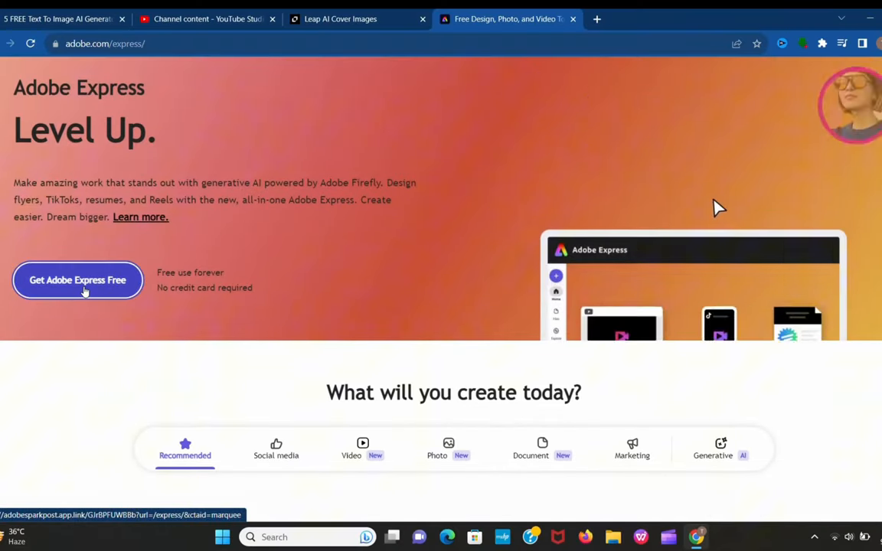
Step: Start Adobe Express for free and enter a cat-wearing-cap-and-glasses text-to-image prompt
click(77, 281)
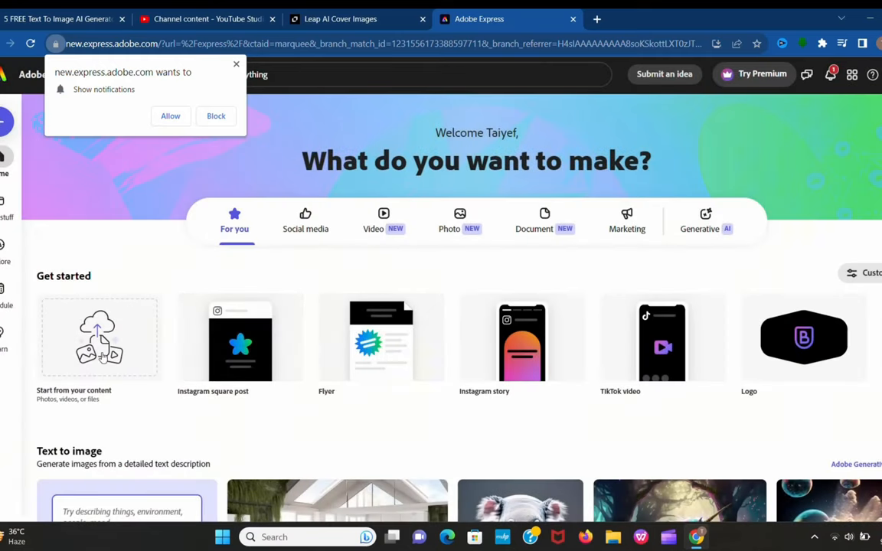
mouse_move(589, 243)
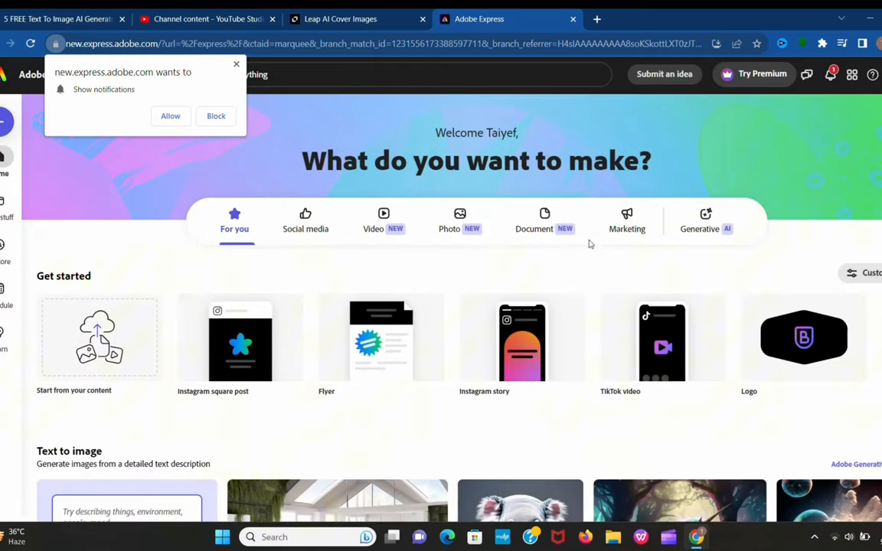
scroll(down, 3)
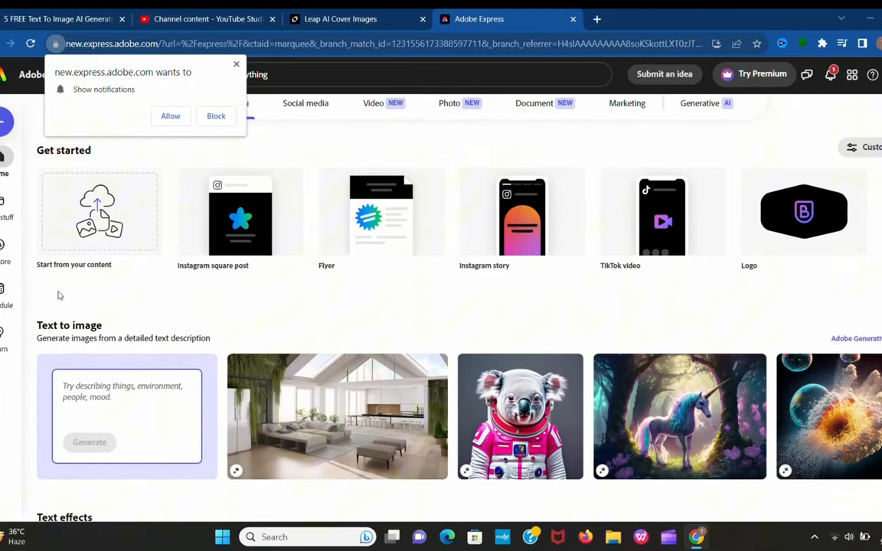
text(A beautiful cat)
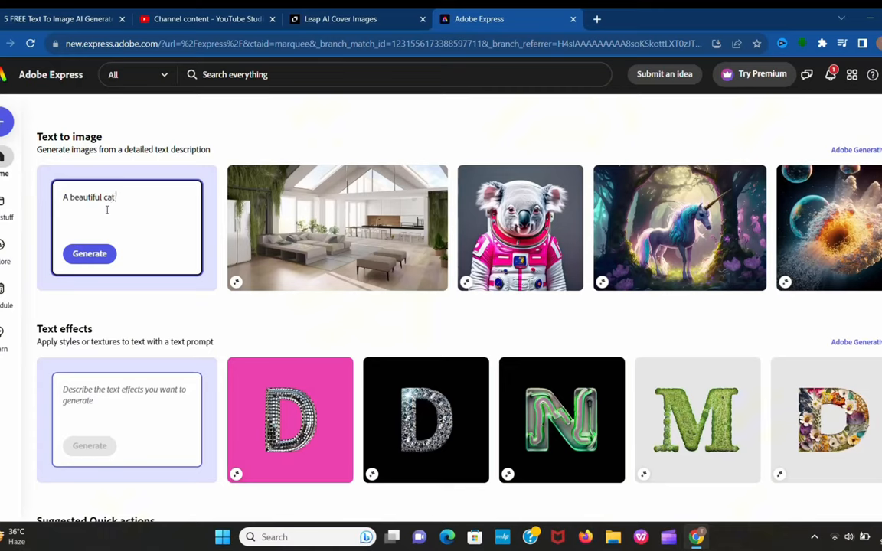
text(wea)
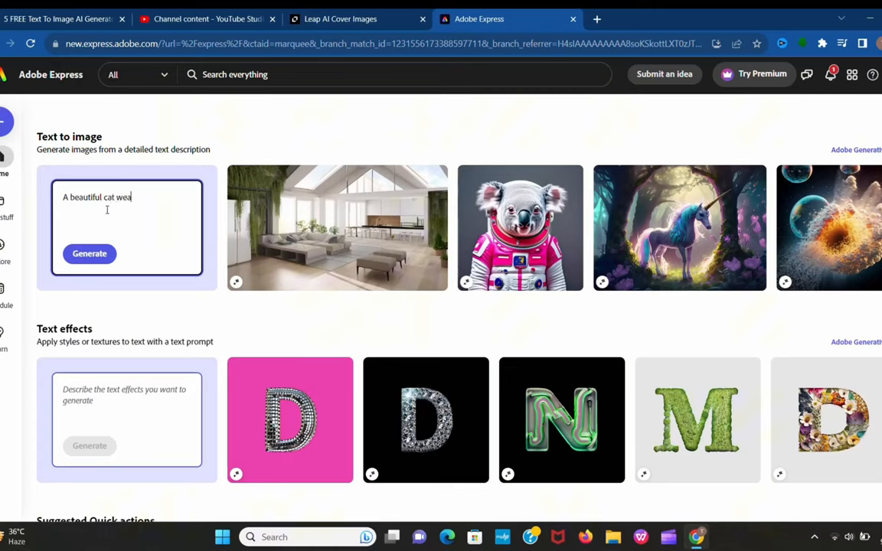
text(ring cap and glass)
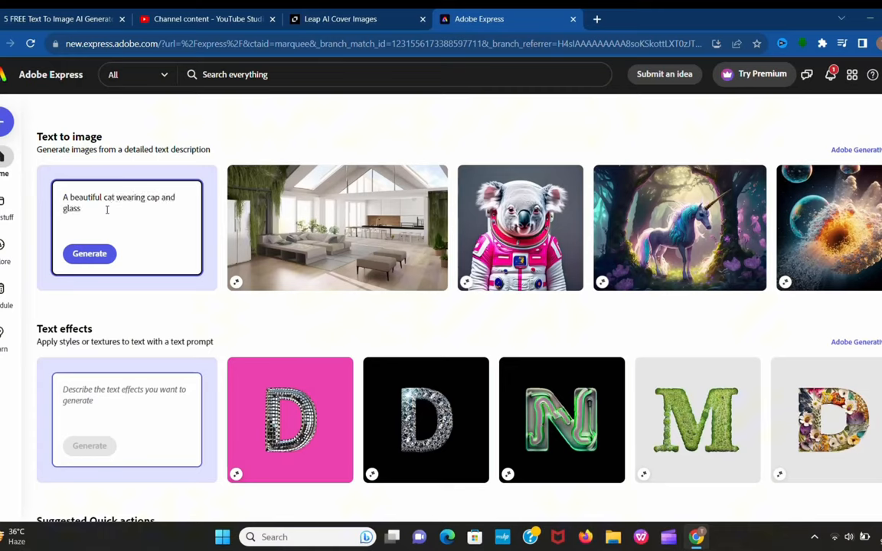
Step: Generate the cat images and place a result on the blank page
click(90, 254)
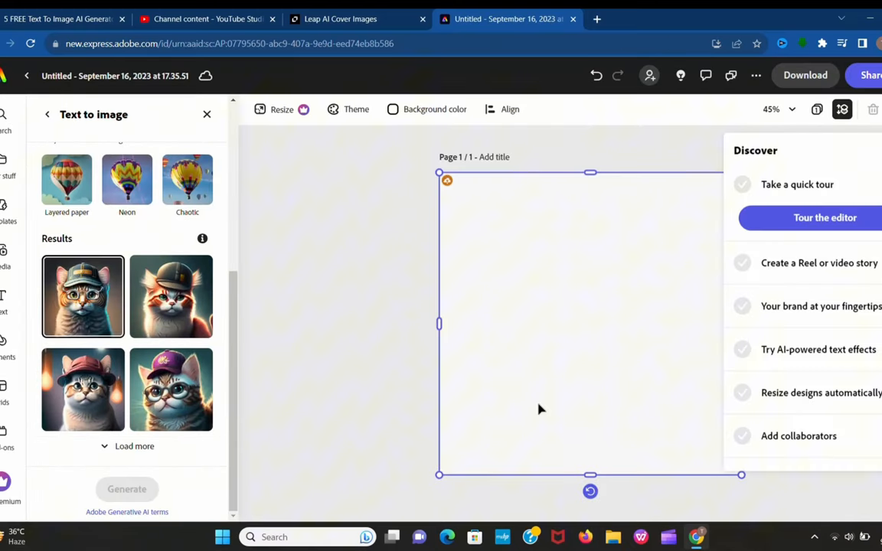
click(170, 296)
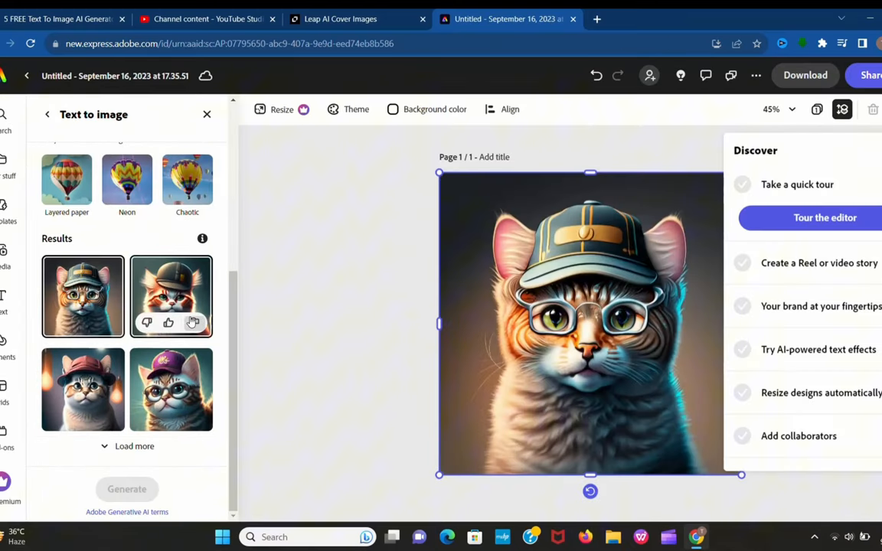
click(170, 389)
text(cra)
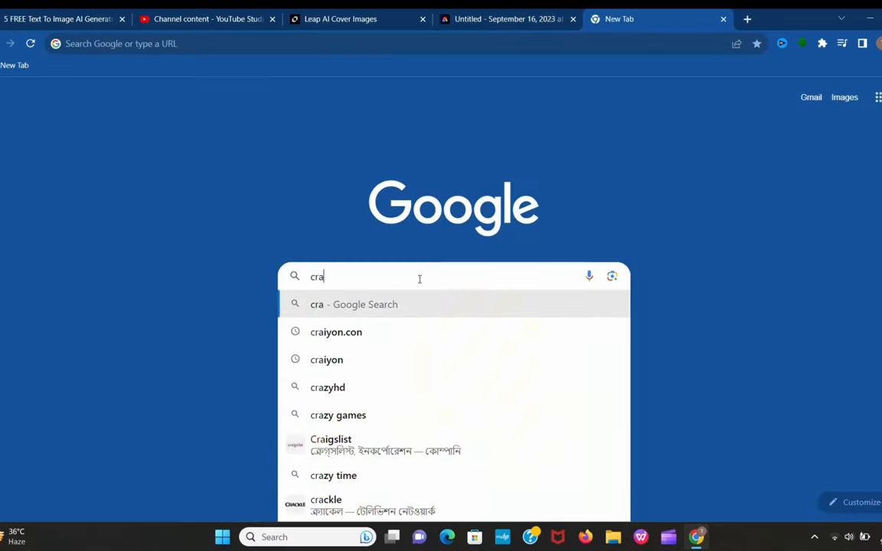
Step: Search Google for craiyon.ai and open the Craiyon website
text(iyon)
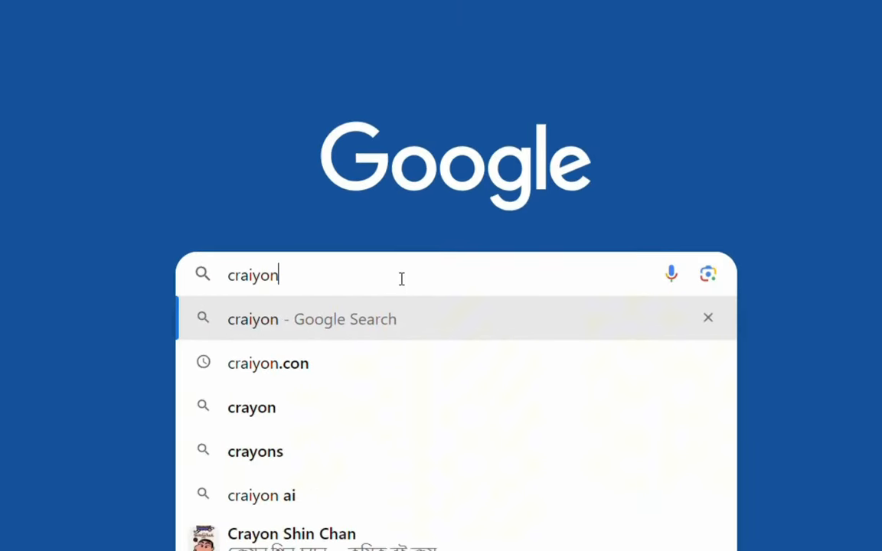
text(.a)
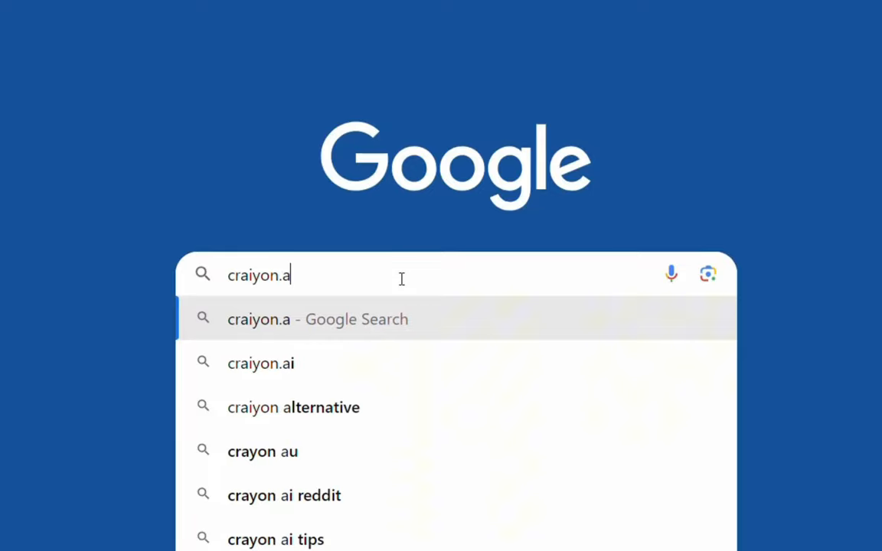
key(Return)
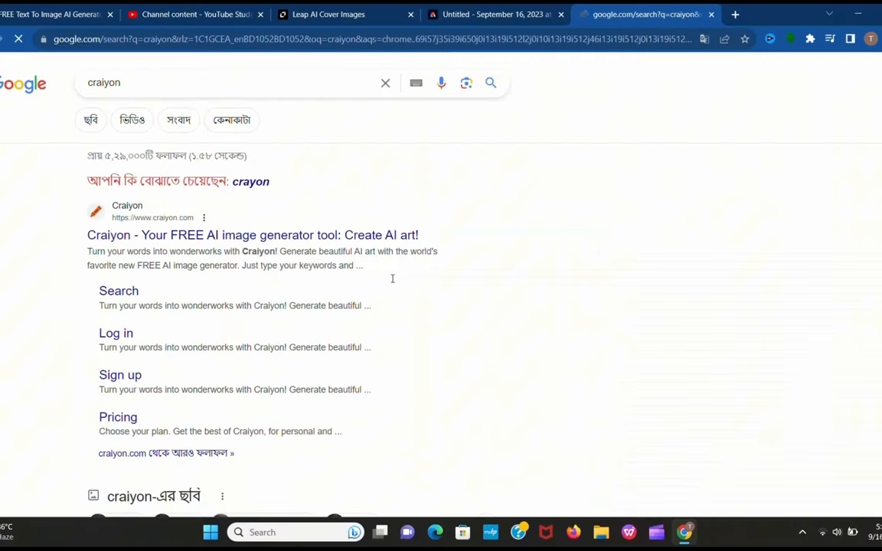
click(252, 235)
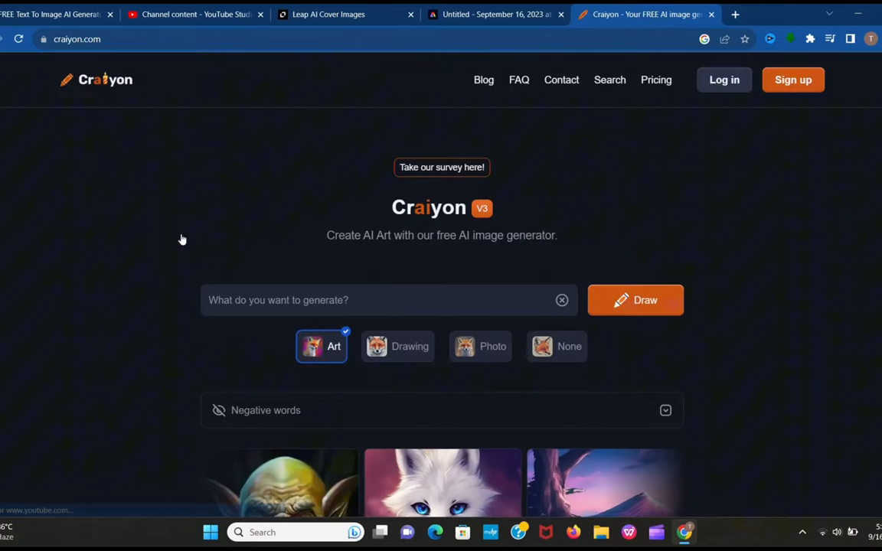
Step: Draw photo-style Craiyon images for 'a night view of a beautiful village'
scroll(down, 3)
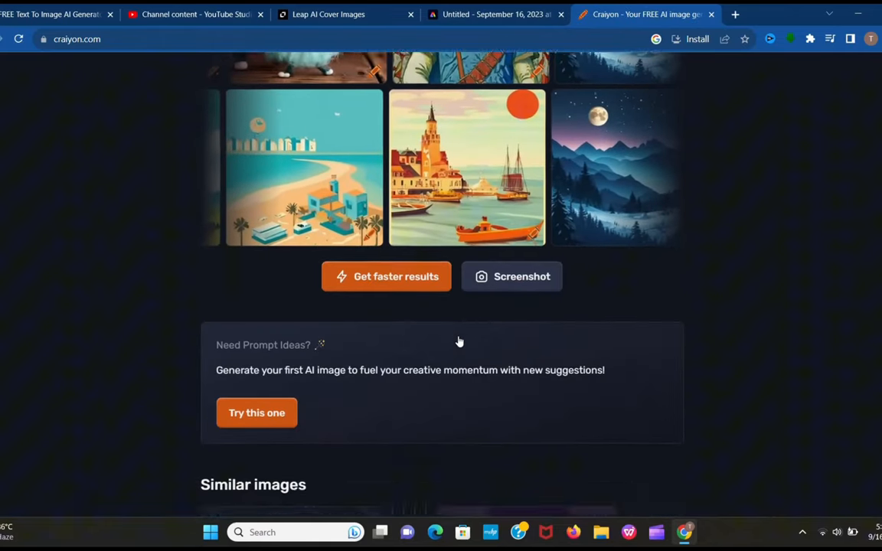
scroll(up, 3)
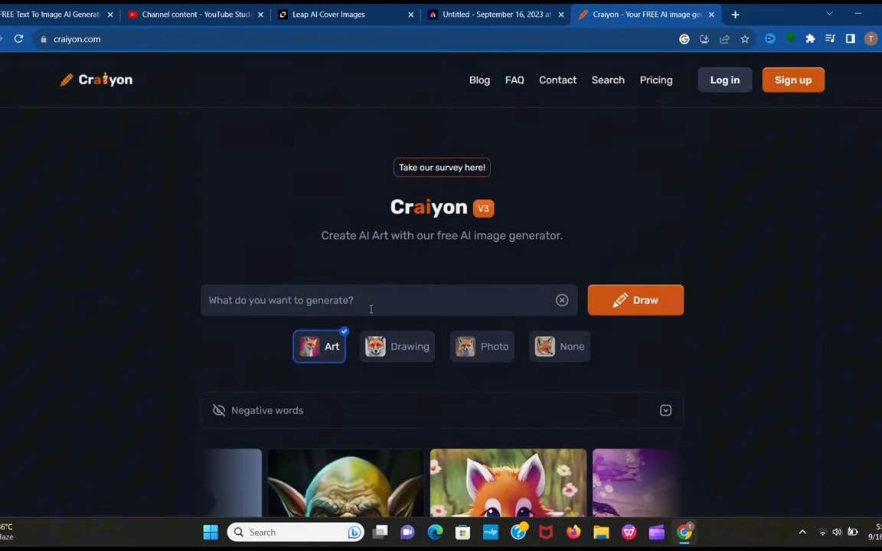
text(a night view o)
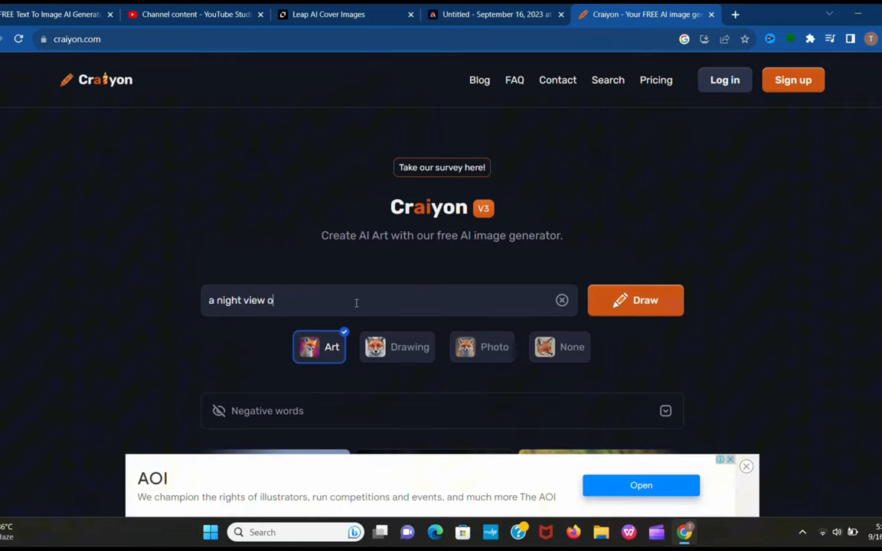
text(f a beautiful village)
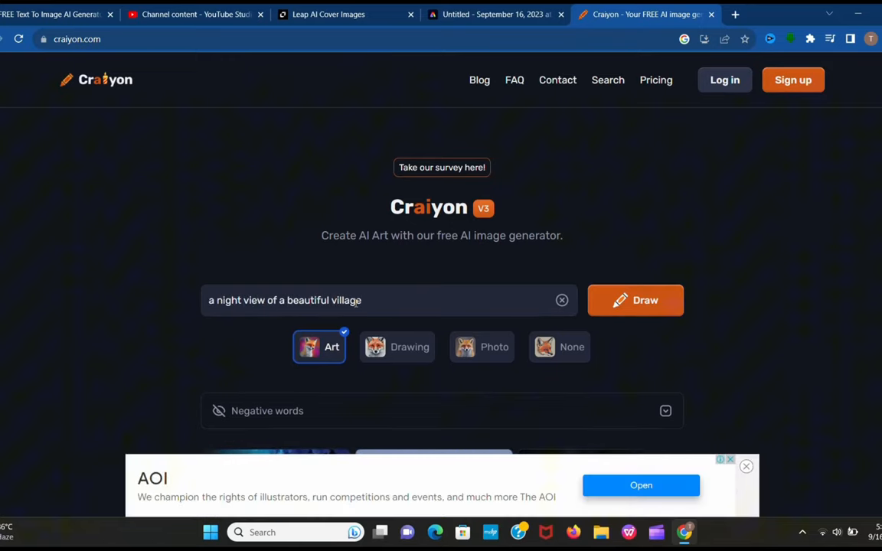
click(636, 300)
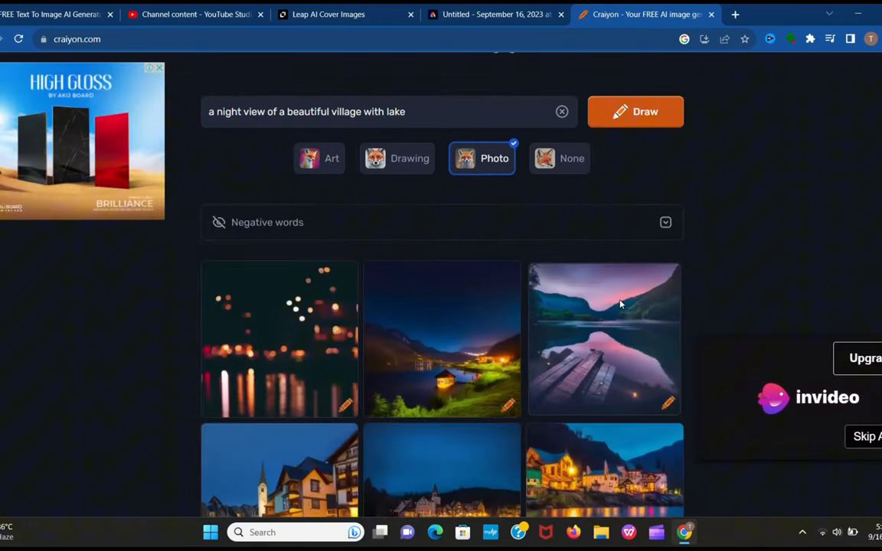
Step: Browse the village results, then search ideogram.ai and open Ideogram's sign-up page
scroll(down, 3)
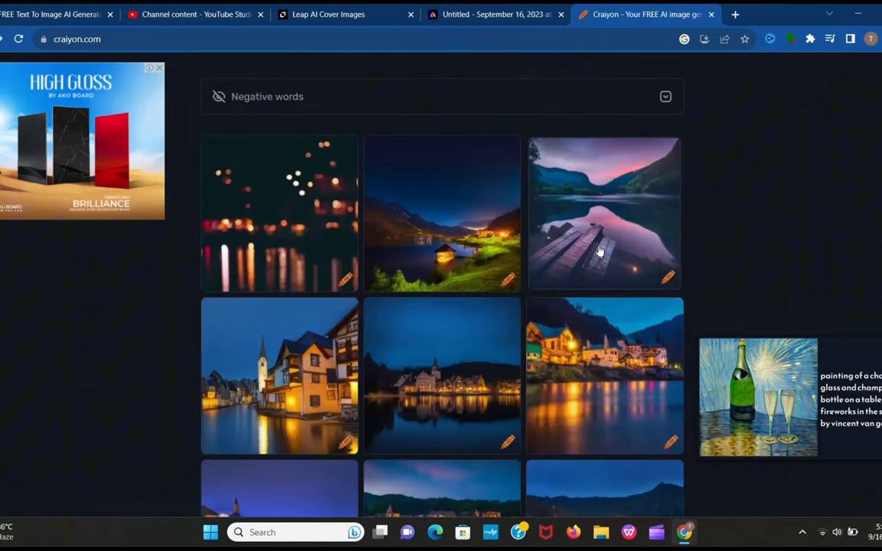
scroll(down, 3)
text(ideogram.)
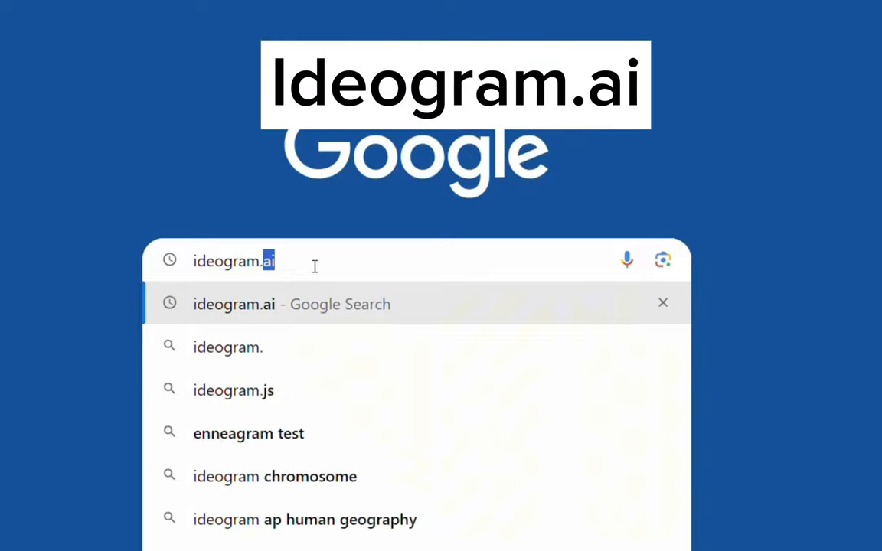
key(Return)
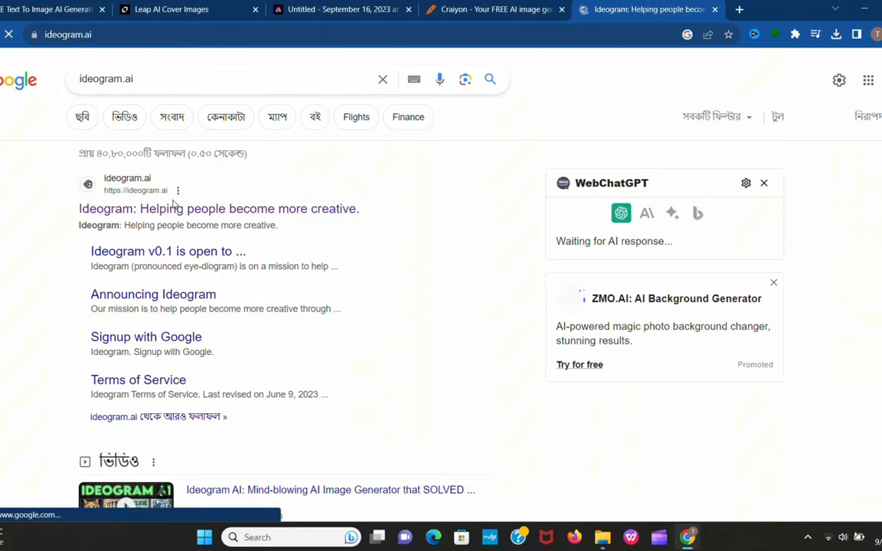
click(218, 208)
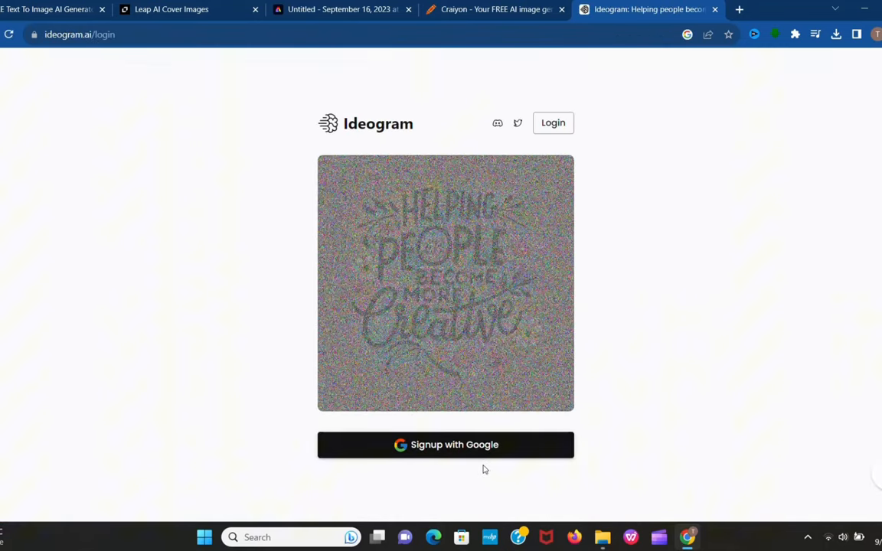
Step: Sign up with Google and enter the prompt 'a man is writing on wall. follow me'
click(446, 444)
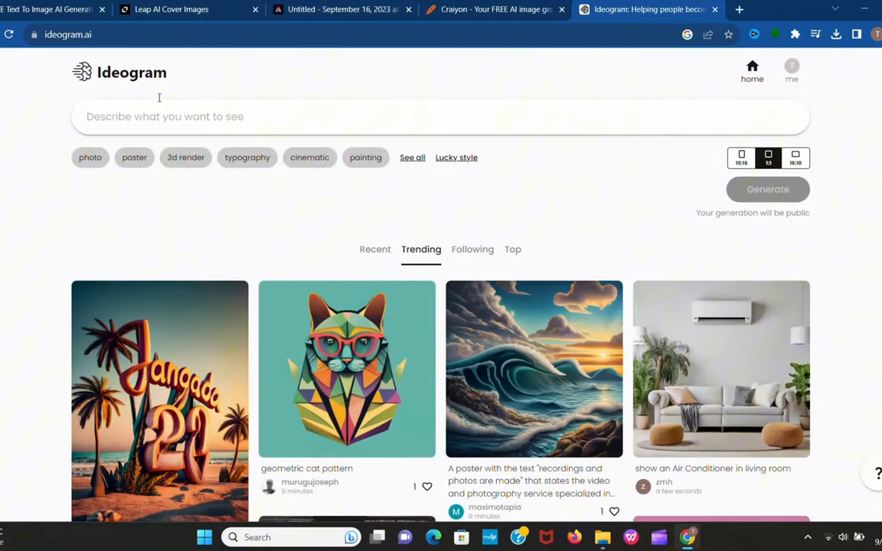
text(a man)
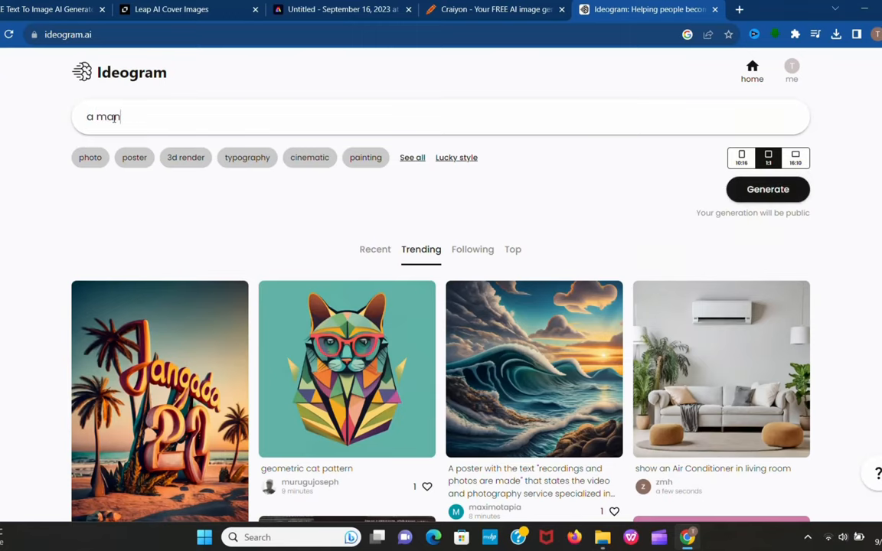
text(is writing on wall. follow me)
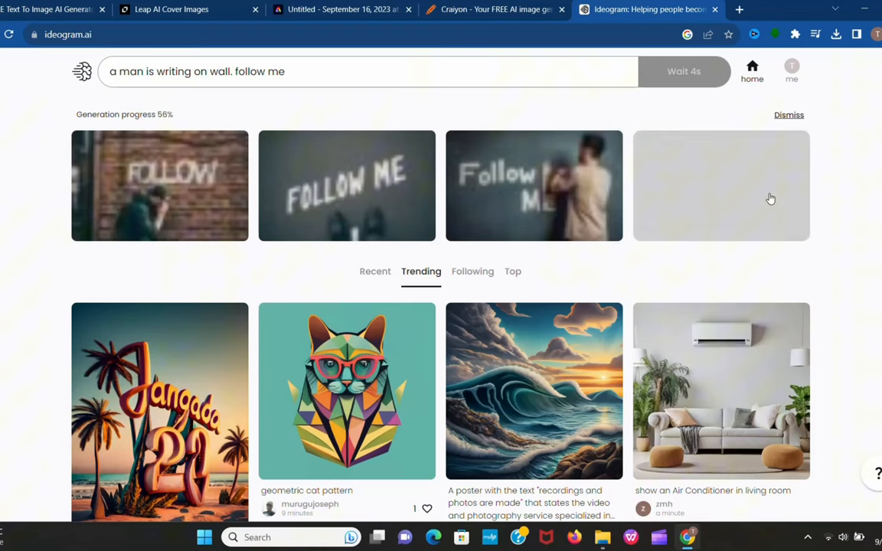
Step: Enlarge the generated 'follow me' wall images one at a time
click(534, 186)
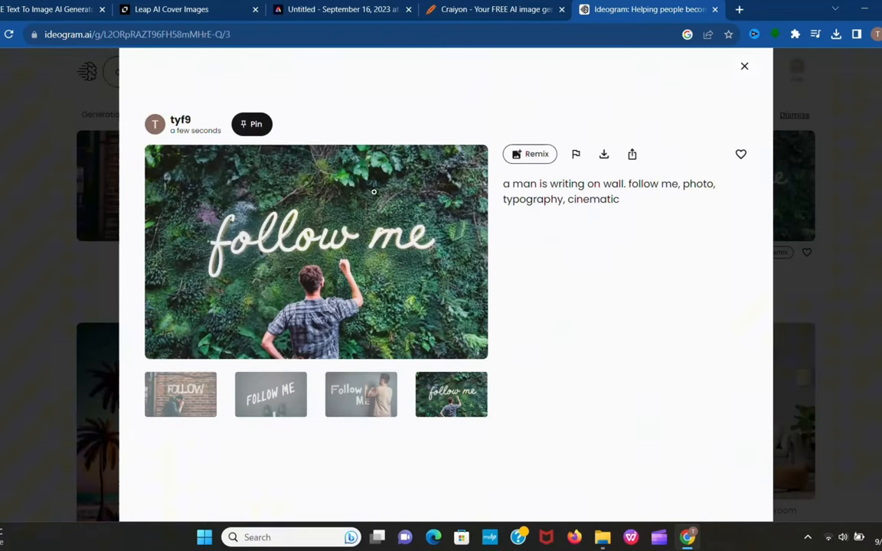
click(744, 65)
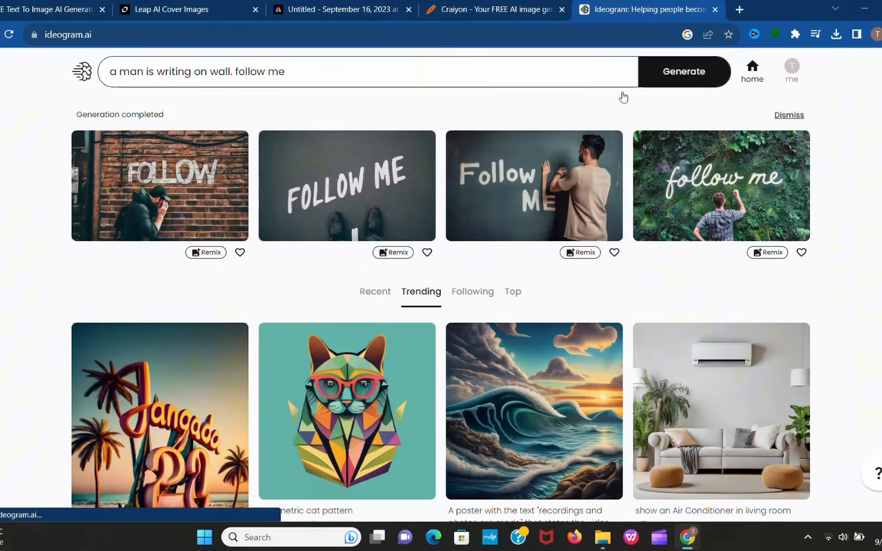
click(346, 185)
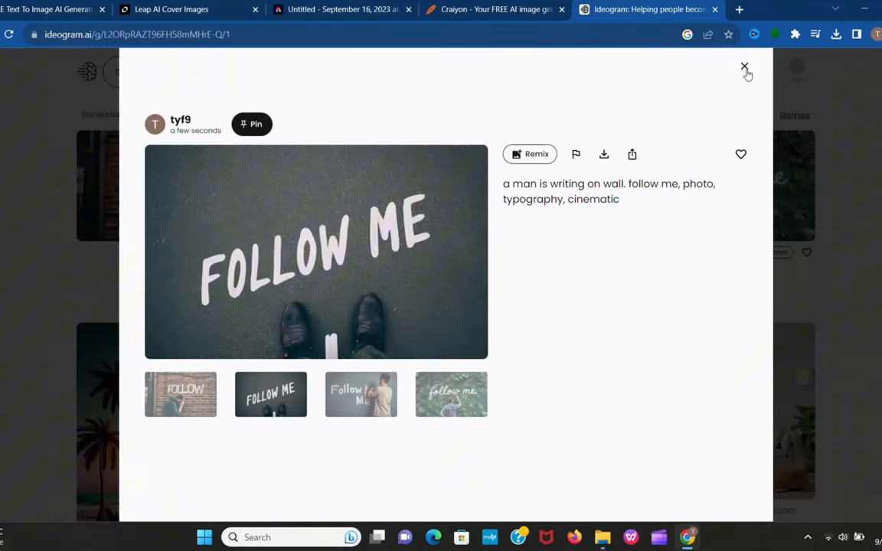